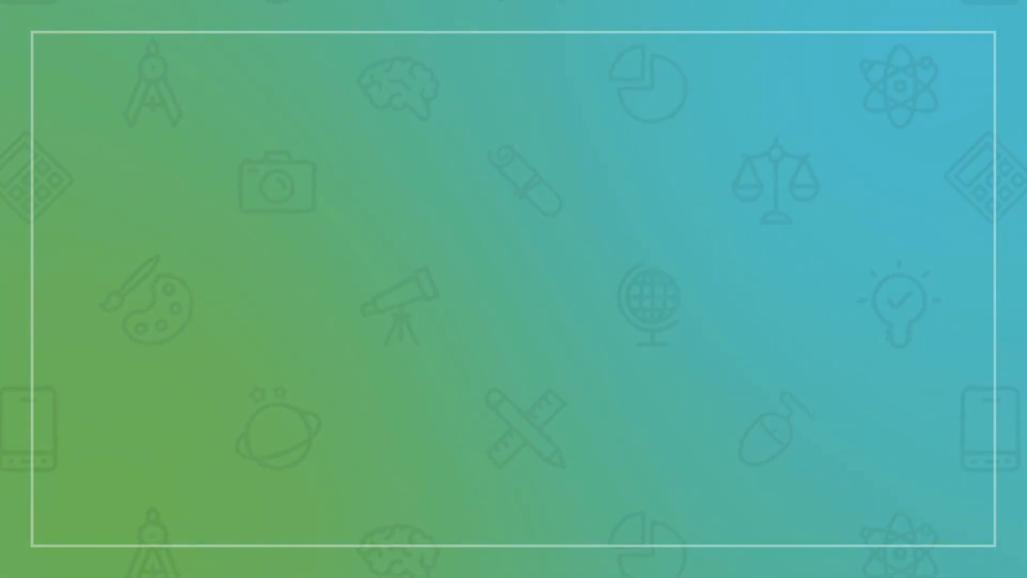
- Title the board 'Elementary Statistics: Distribution of sample means with a normal population' above the σx̄ = 17/√18 ≈ 4 work
type(".Elementary Statistics: Distribution of sample means with a normal population")
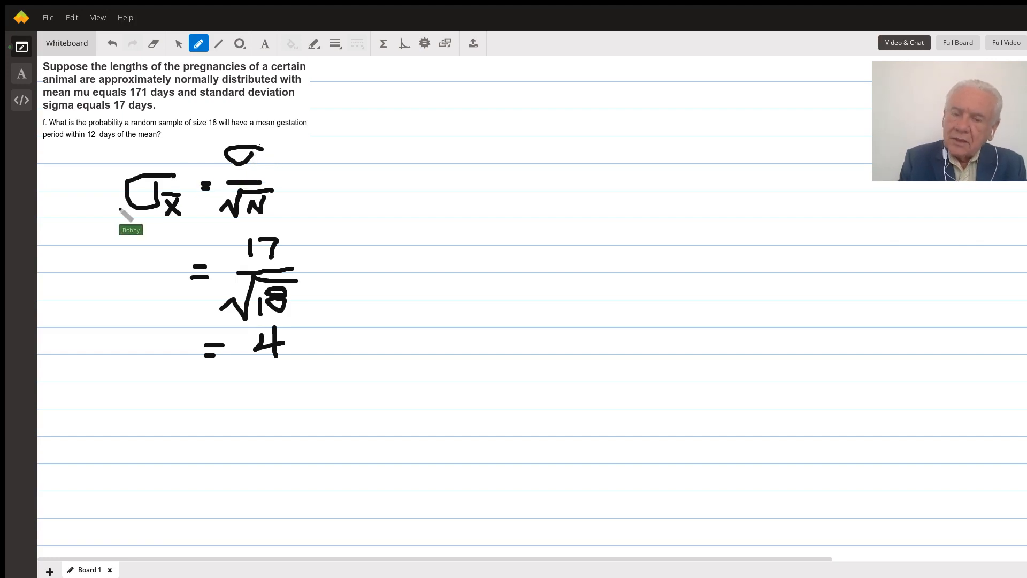
mouse_move(170, 221)
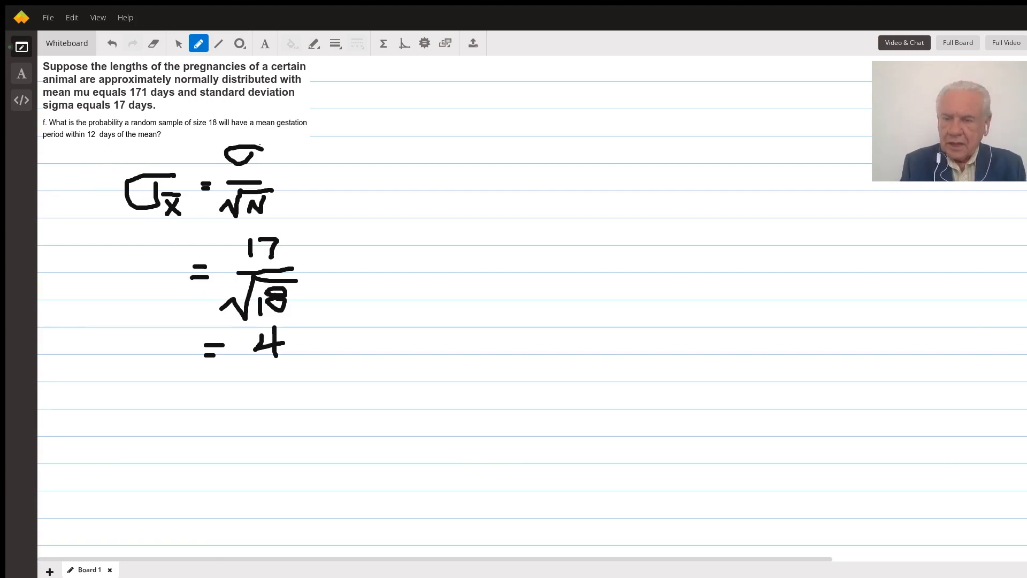
mouse_move(99, 144)
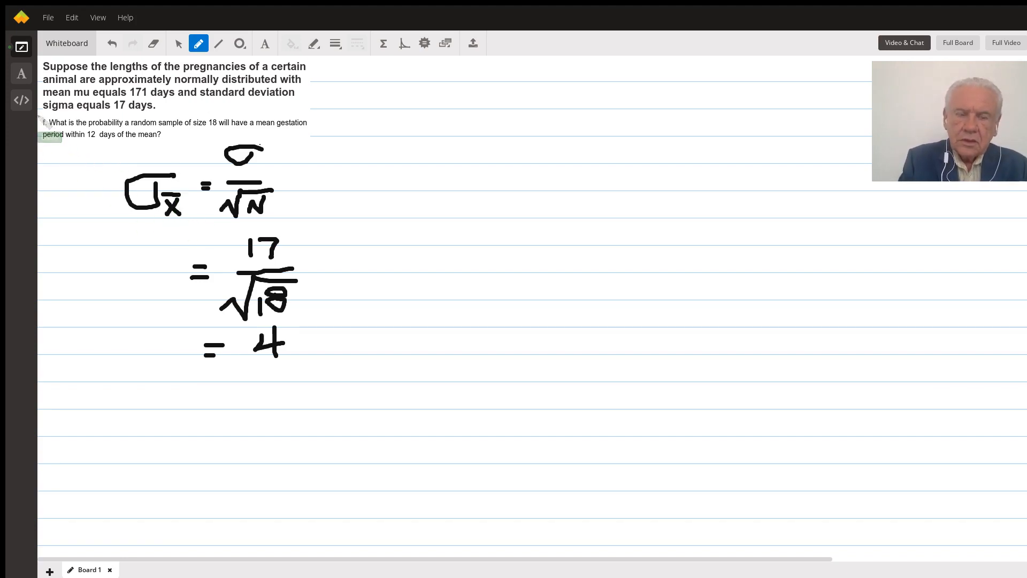
left_click(22, 74)
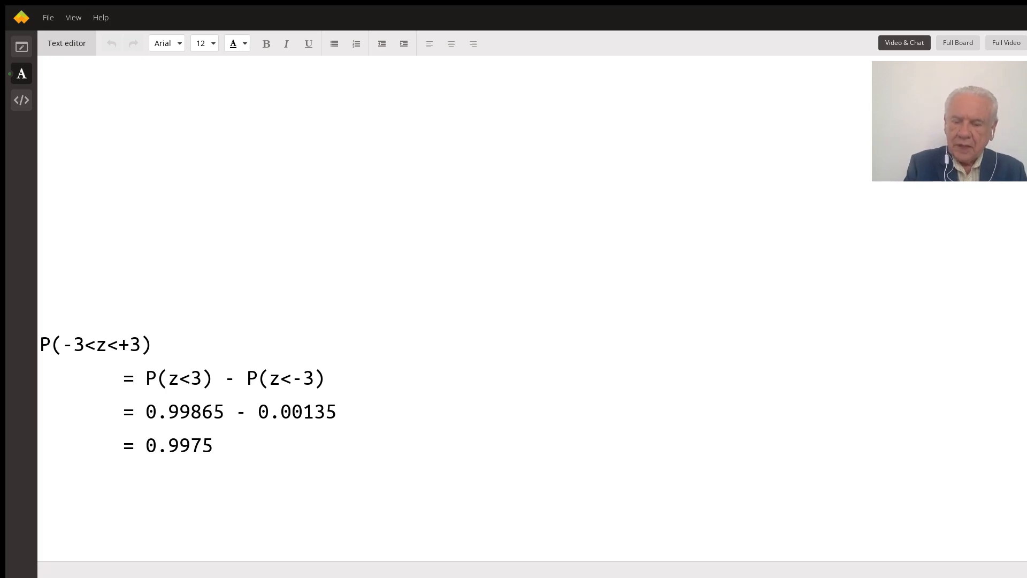
- Bring up the text editor showing P(−3<z<+3) = 0.99865 − 0.00135 = 0.9975
left_click(40, 255)
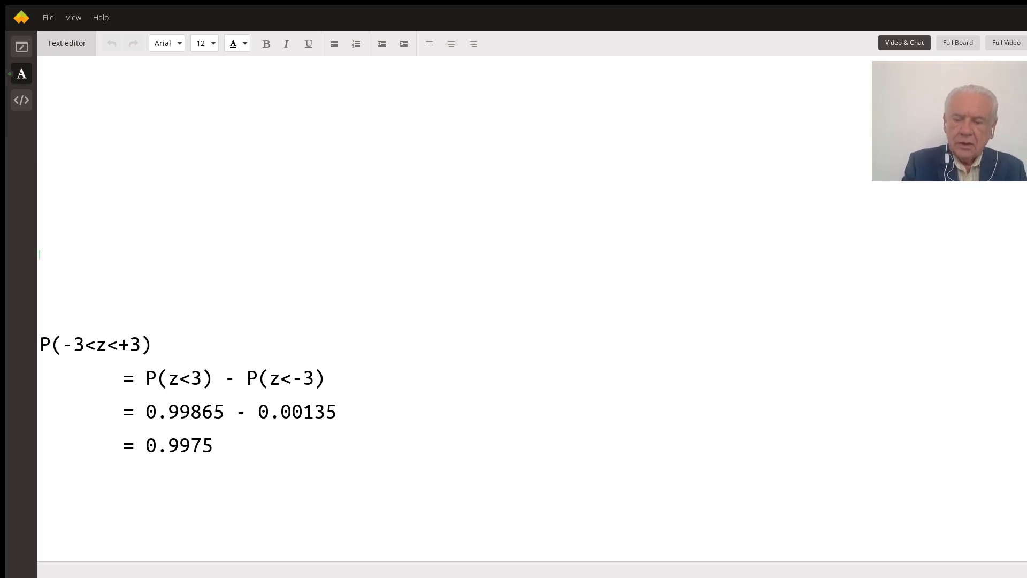